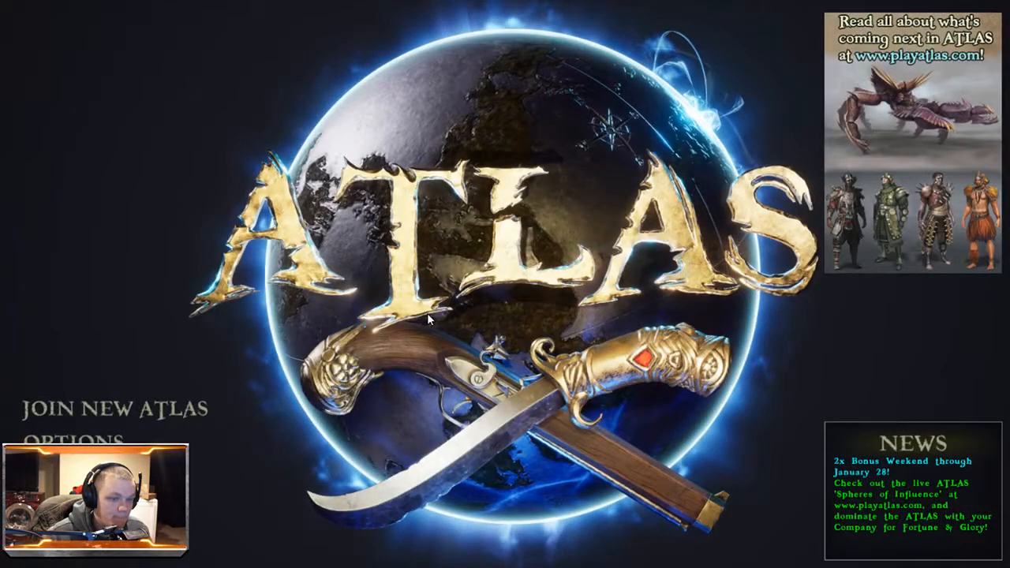
pyautogui.moveTo(217, 366)
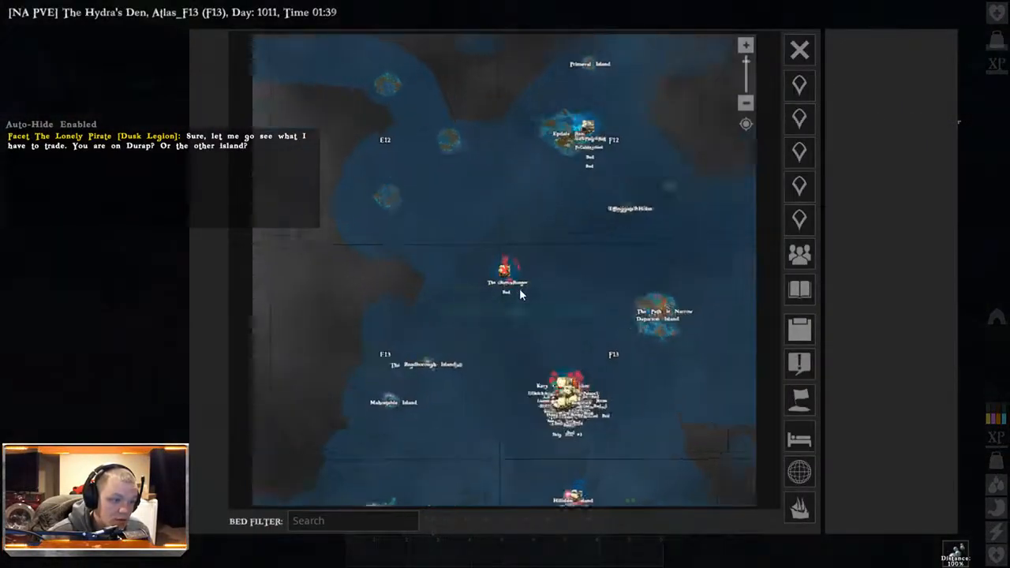
# Step: Choose the Lawless Region (E13) on the respawn map and respawn in the home region
pyautogui.click(505, 277)
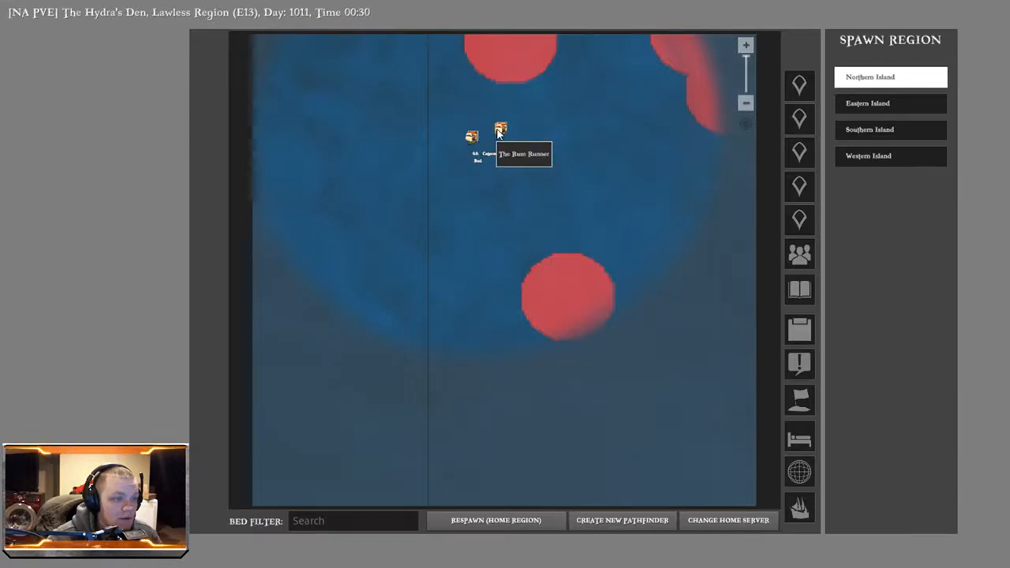
pyautogui.click(502, 128)
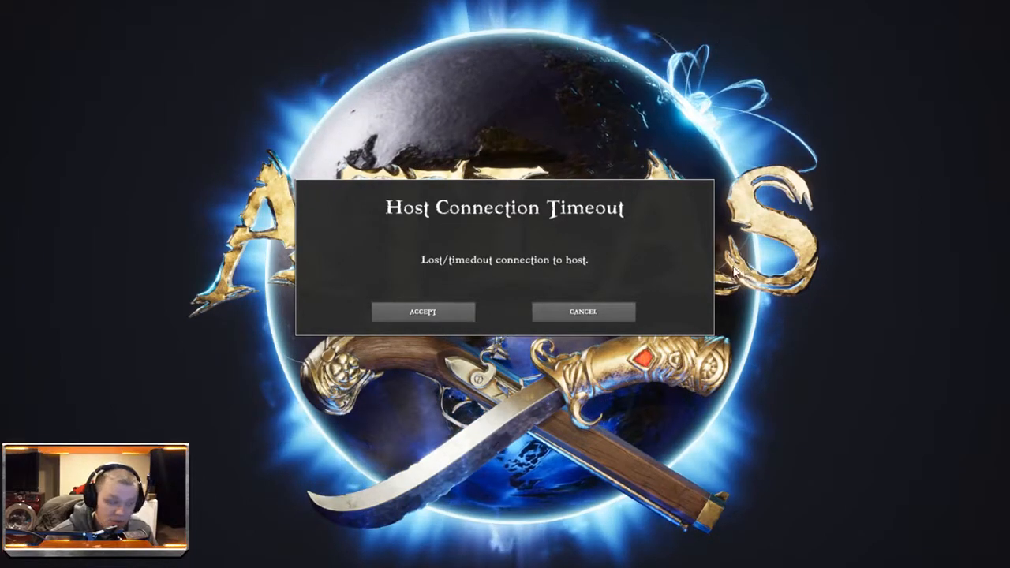
# Step: Accept the Host Connection Timeout and Host Pending Connection Timeout messages, returning to the title screen
pyautogui.click(422, 311)
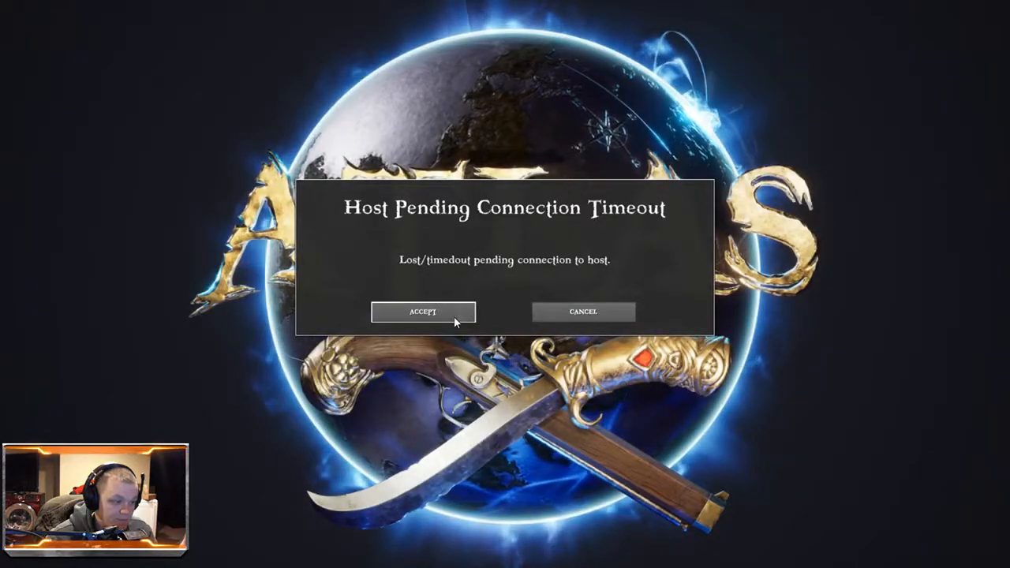
pyautogui.click(422, 311)
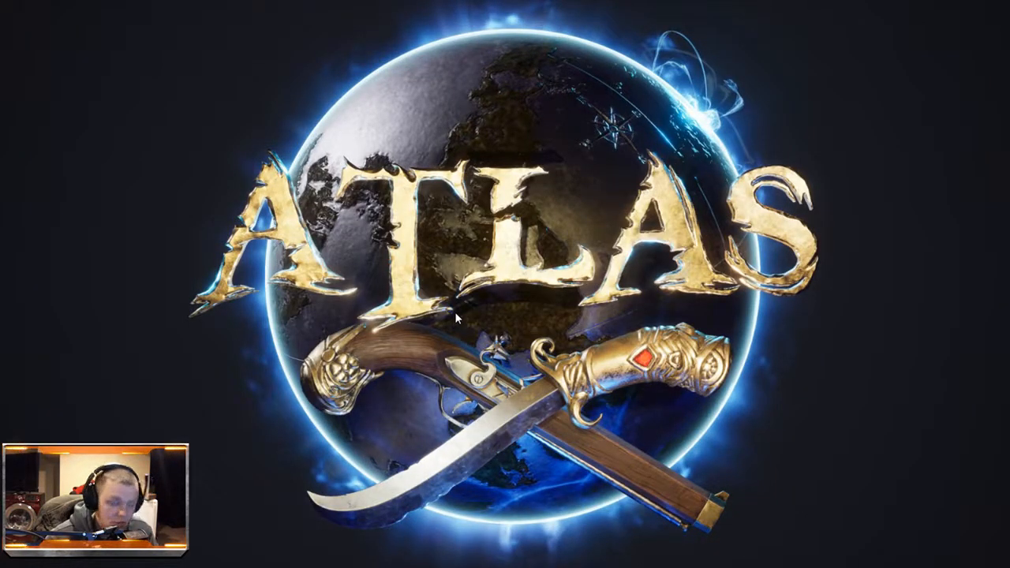
pyautogui.moveTo(400, 309)
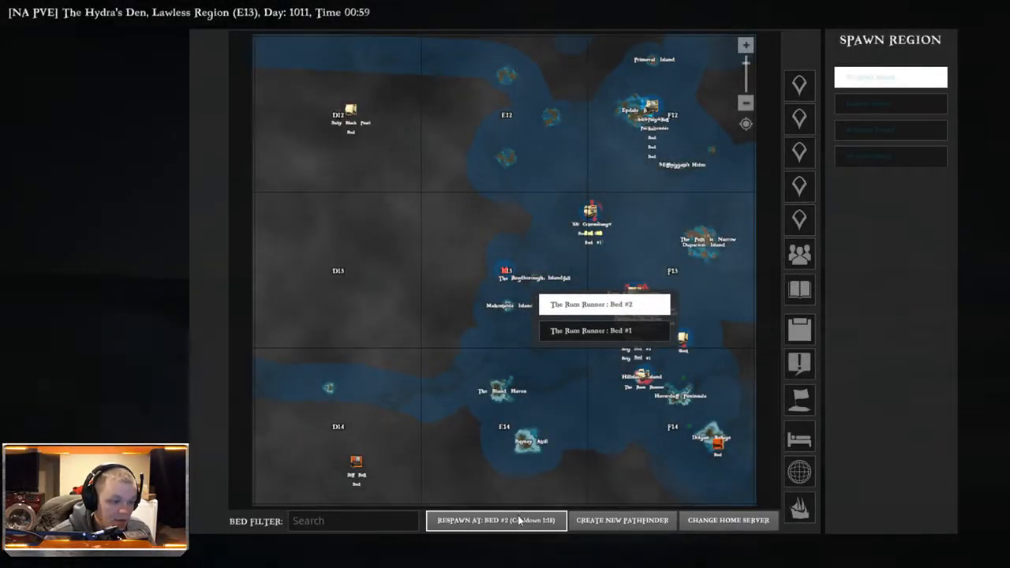
# Step: Respawn at the chosen bed, then acknowledge the Connection Failure and Host Connection Timeout messages
pyautogui.click(496, 521)
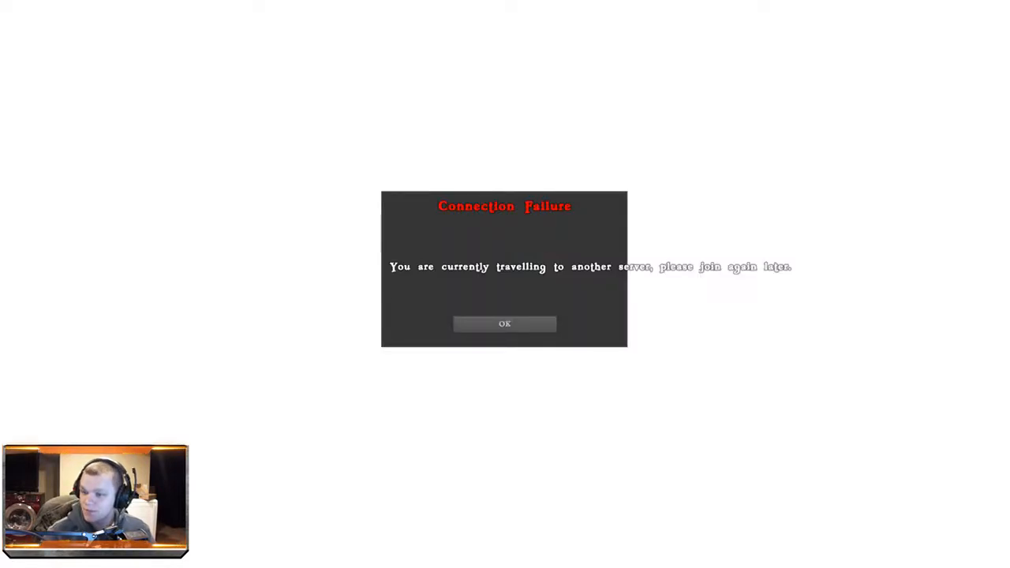
pyautogui.click(504, 323)
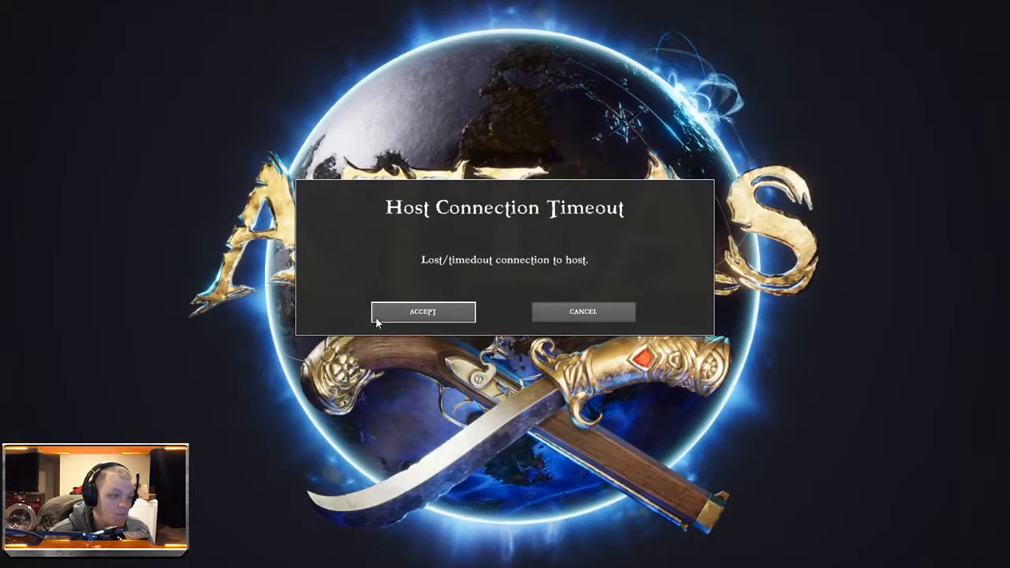
pyautogui.click(422, 310)
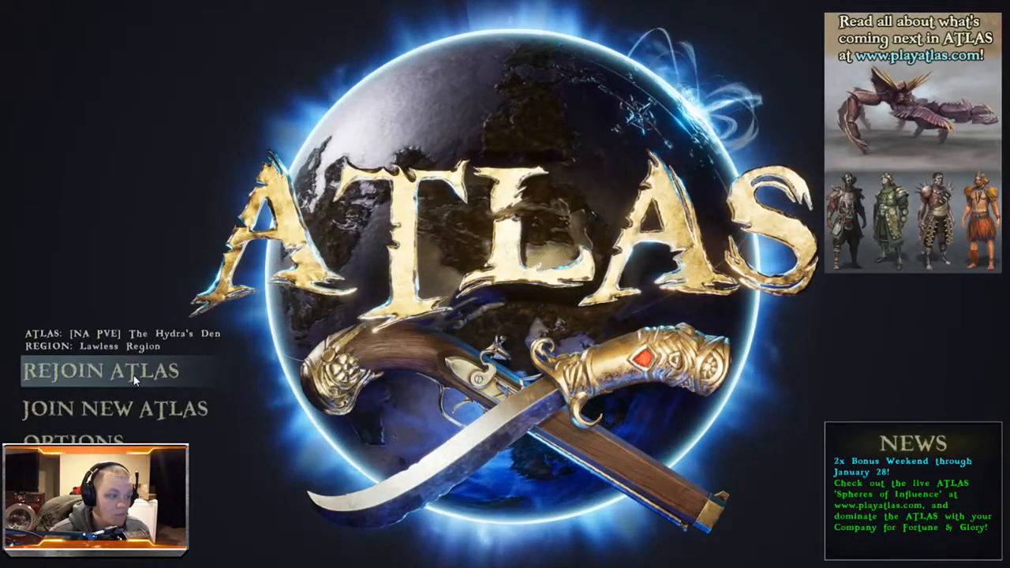